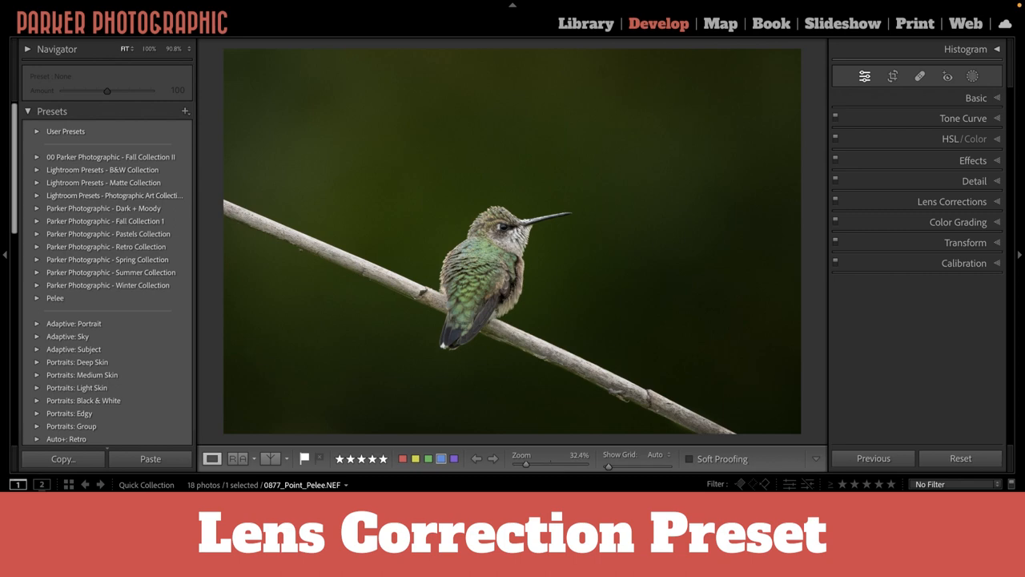
mouse_move(868, 250)
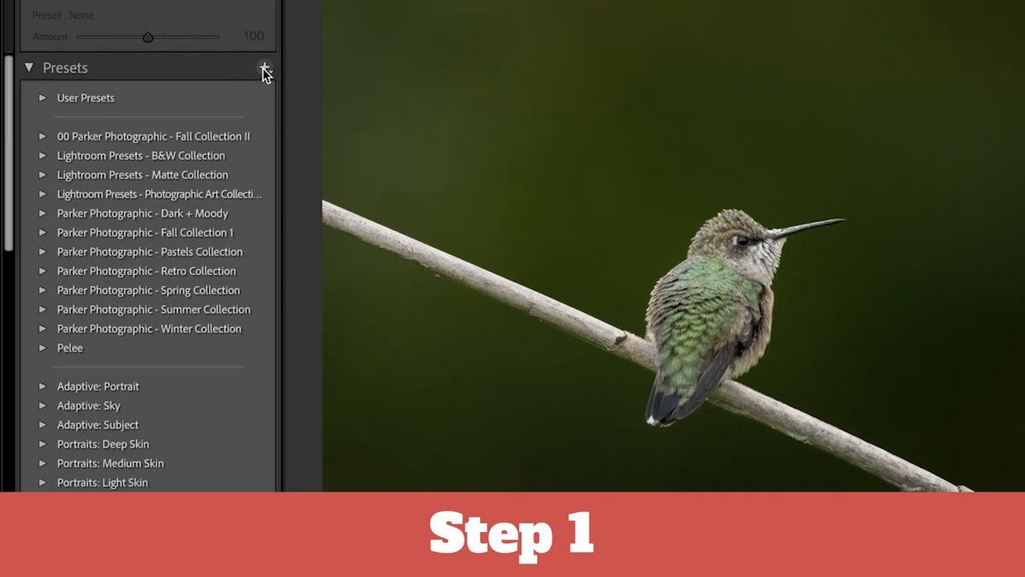
- Create a 'Lens Corrections' develop preset containing only the lens correction settings
left_click(265, 67)
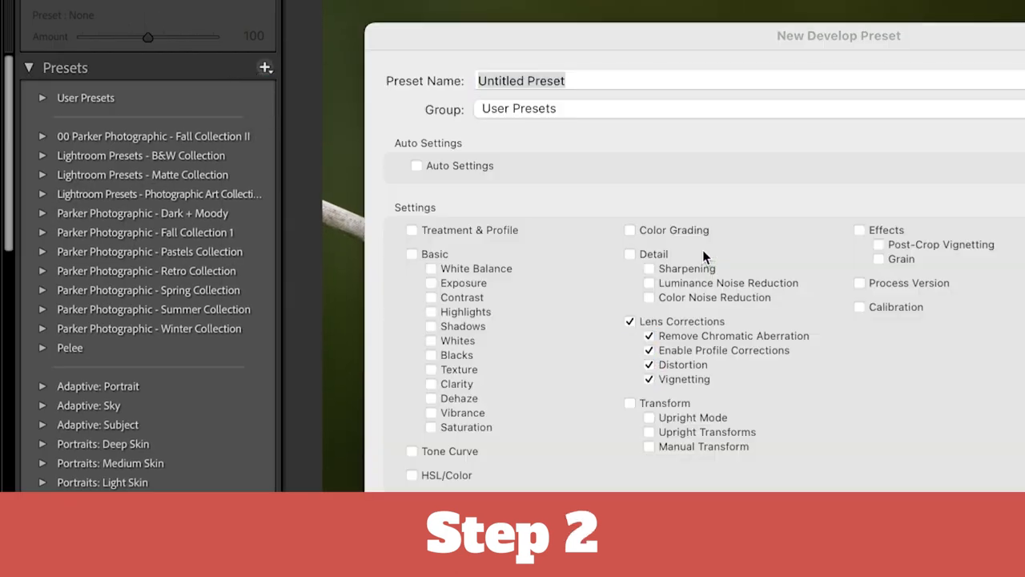
type("Lens Co")
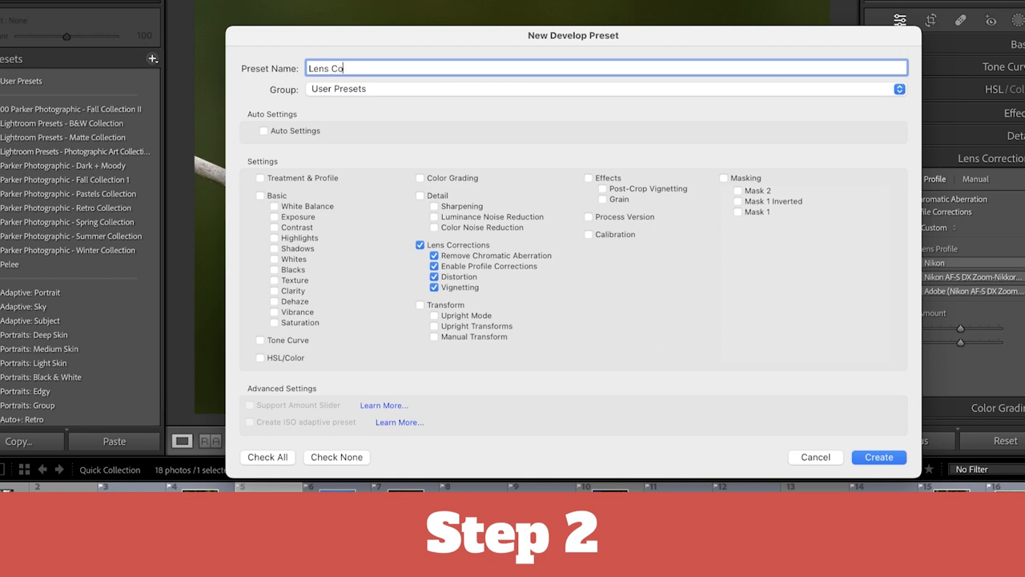
left_click(420, 243)
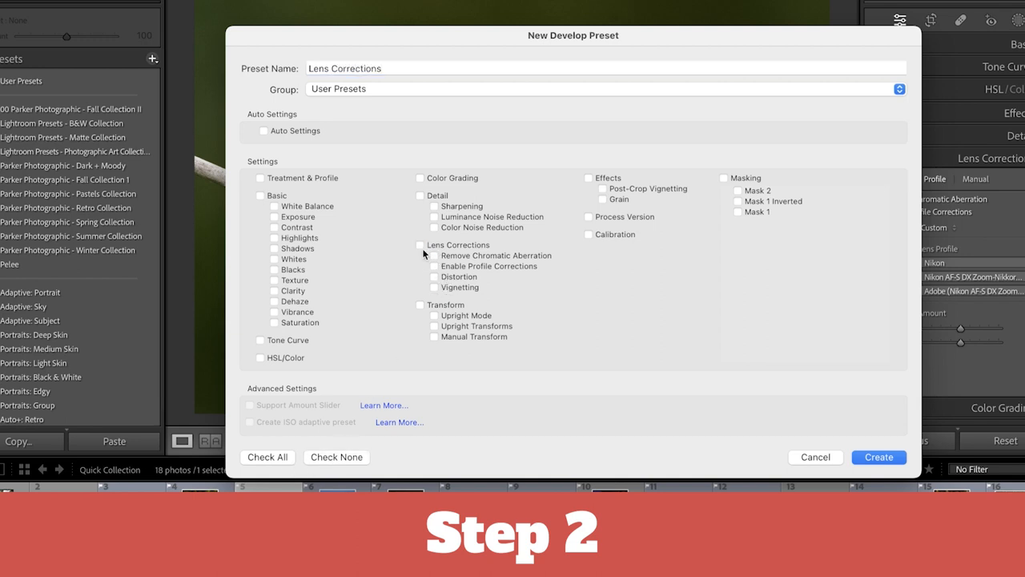
left_click(419, 244)
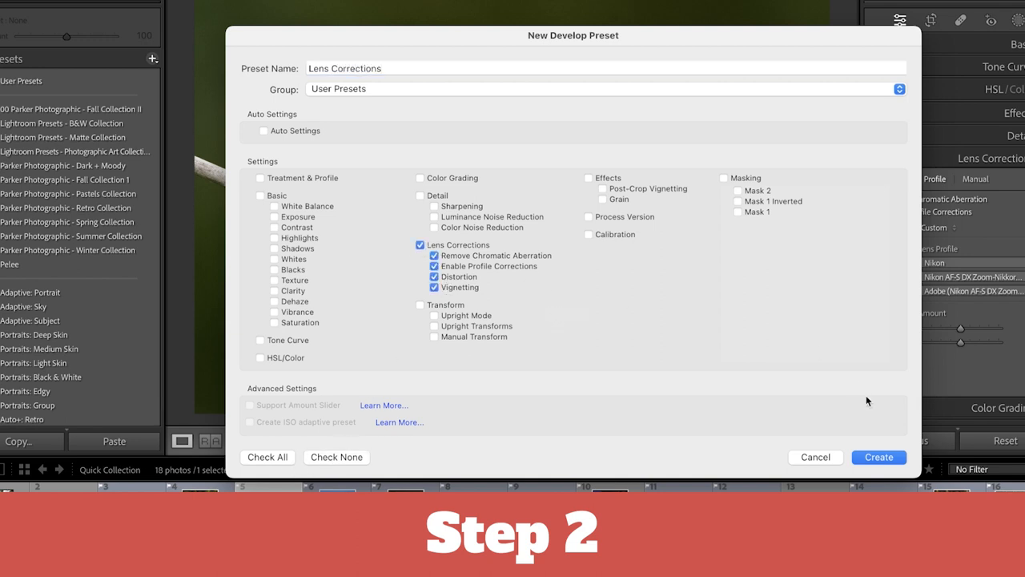
left_click(878, 456)
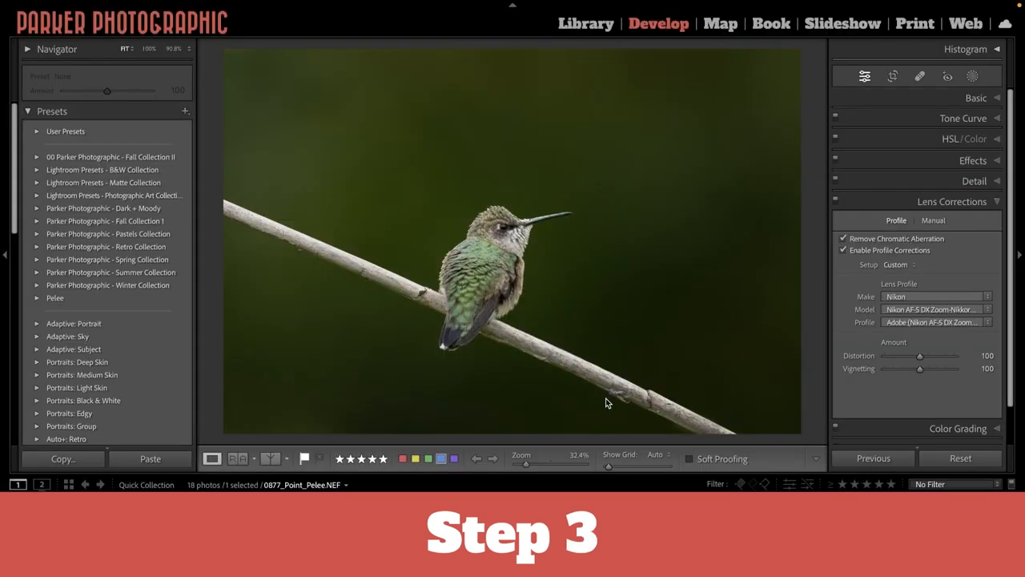
- In Library, review the Import dialog's Apply During Import develop settings
left_click(586, 24)
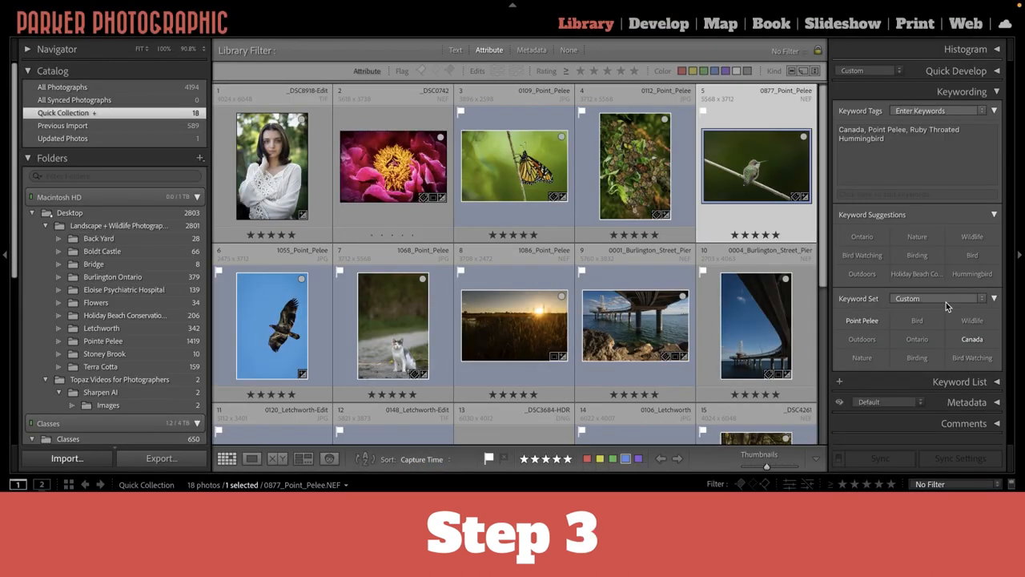
left_click(67, 458)
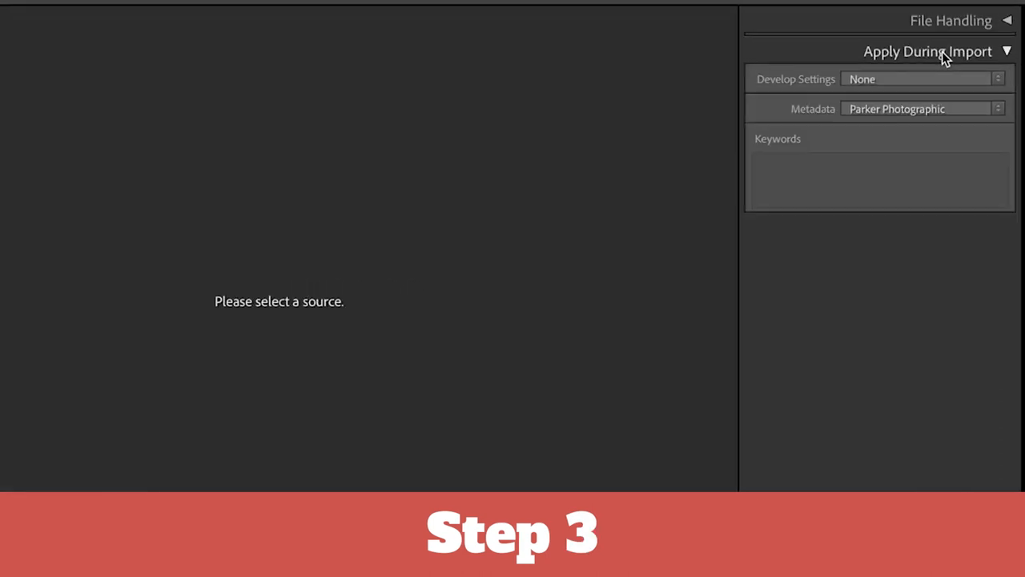
left_click(921, 78)
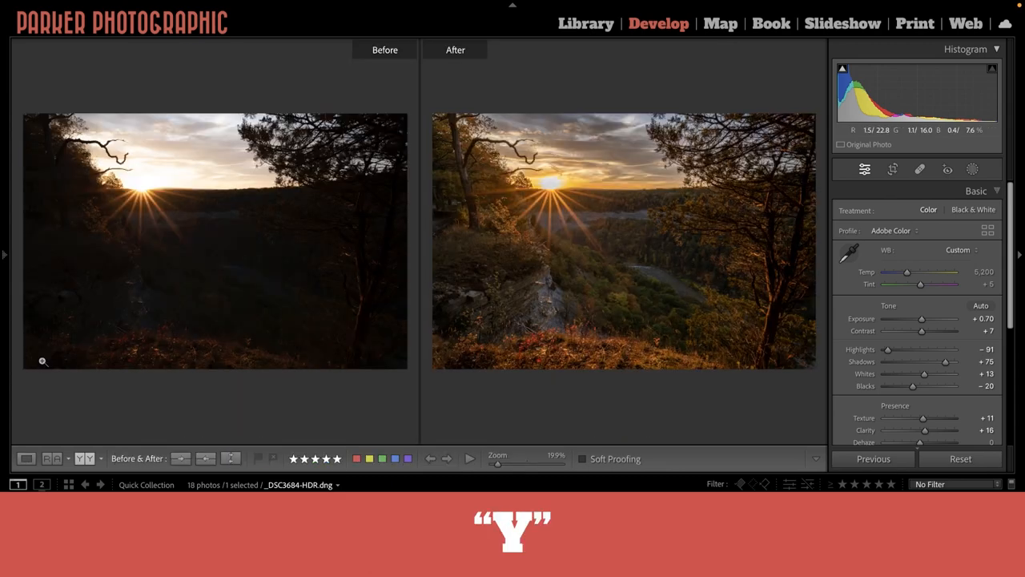
- Compare the colour and black-and-white gorge versions side by side with linked zoom
key("shift+y")
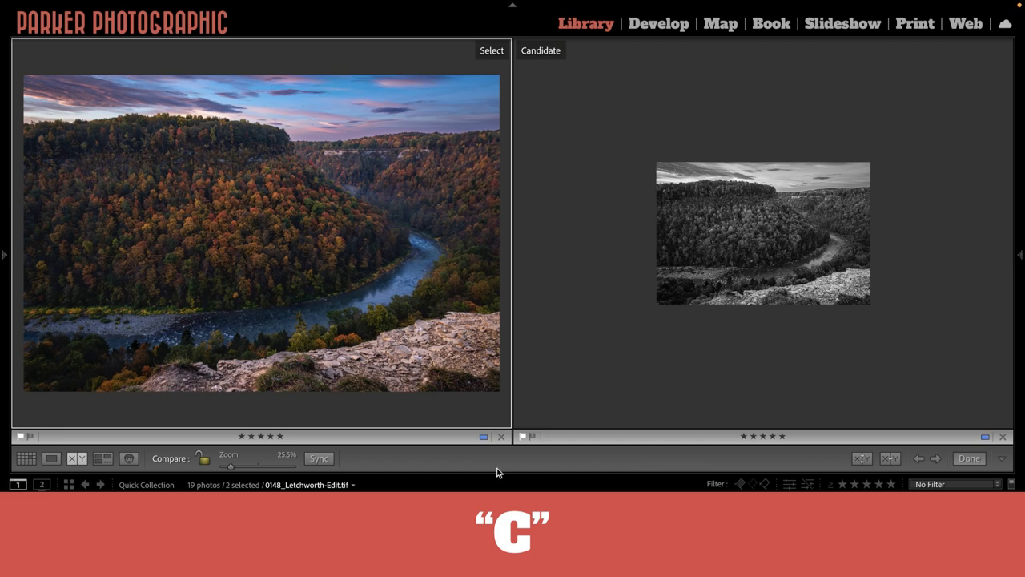
left_click(319, 458)
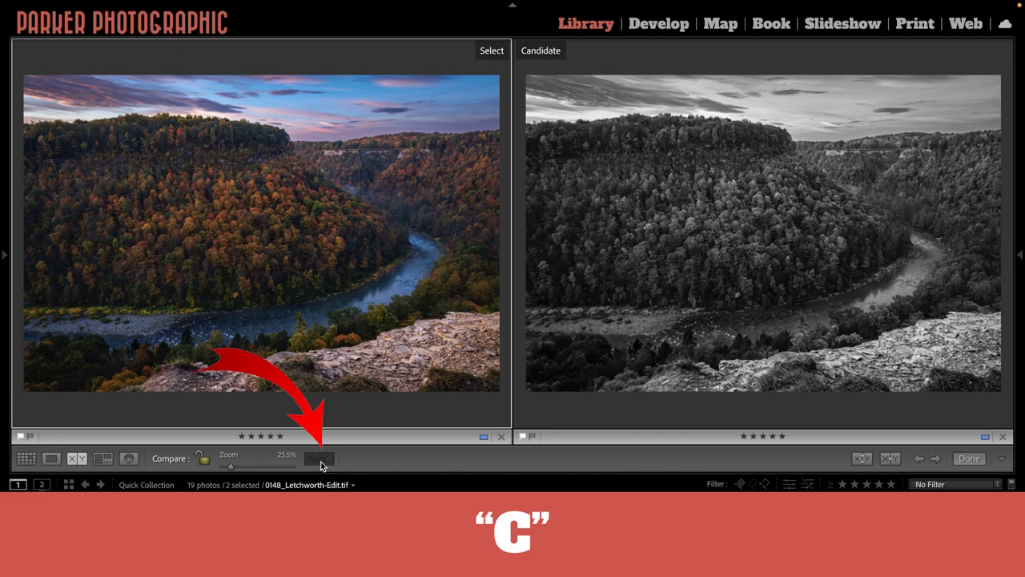
left_click(656, 24)
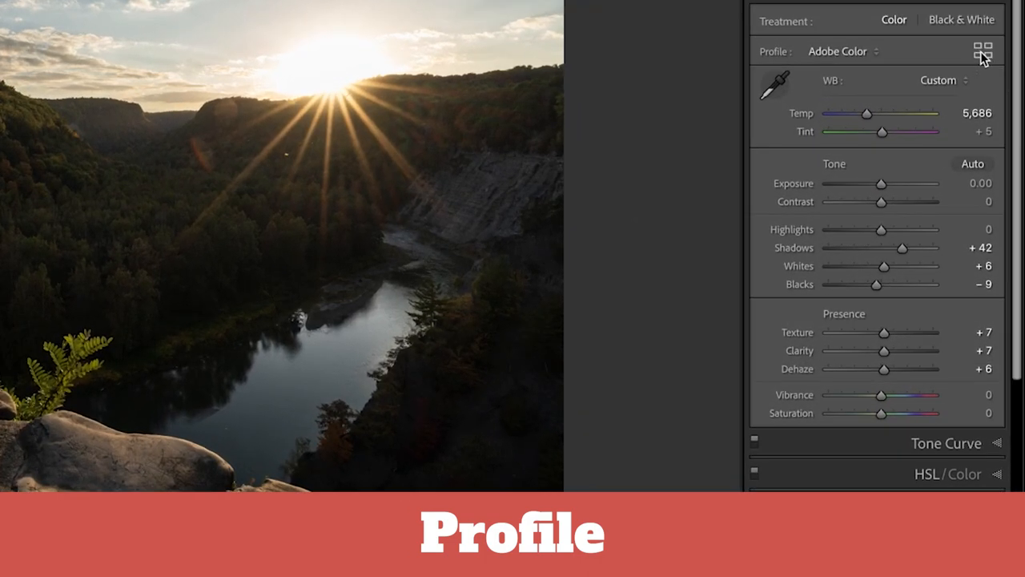
- Browse the Camera Matching colour profiles for the sunset river photo
left_click(984, 50)
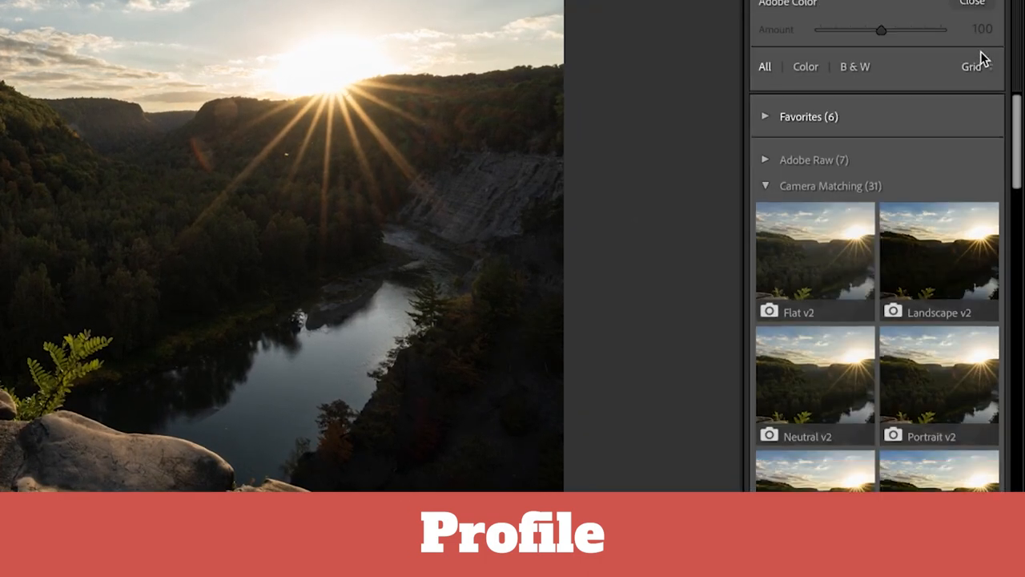
left_click(938, 180)
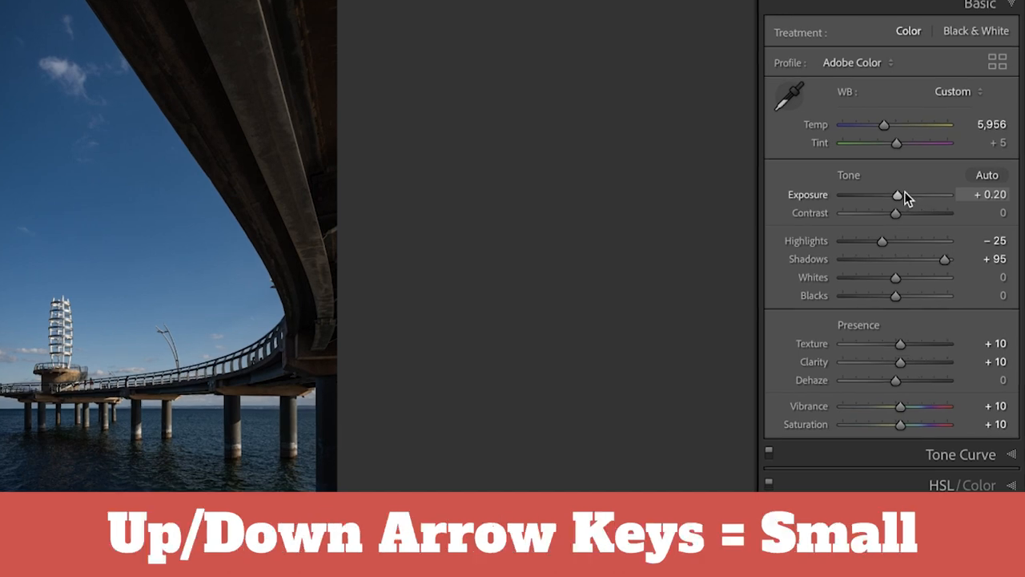
- Raise the pier photo's exposure from +0.20 to about +0.50 in small steps
left_click_drag(897, 196, 910, 195)
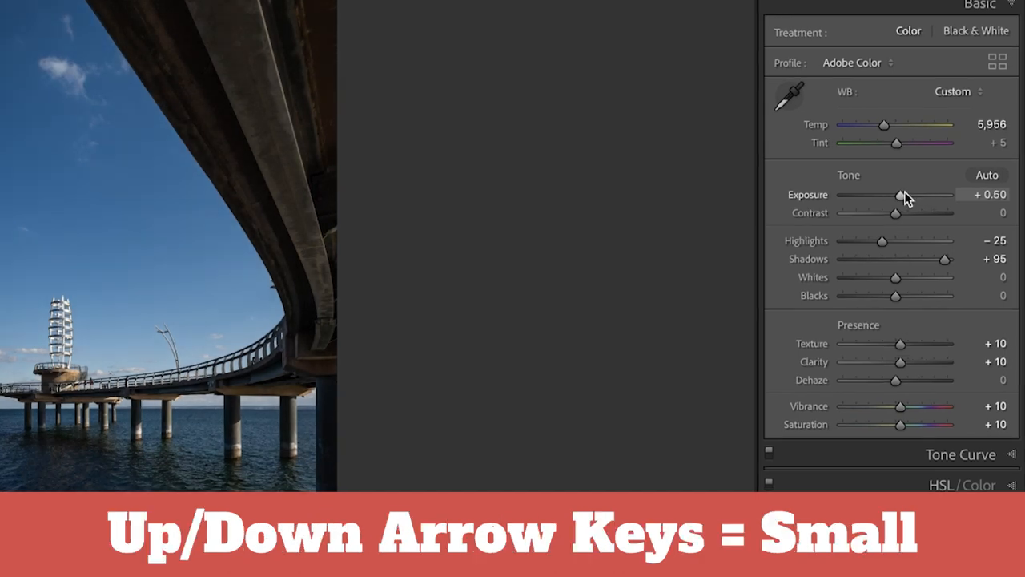
key("shift+Down")
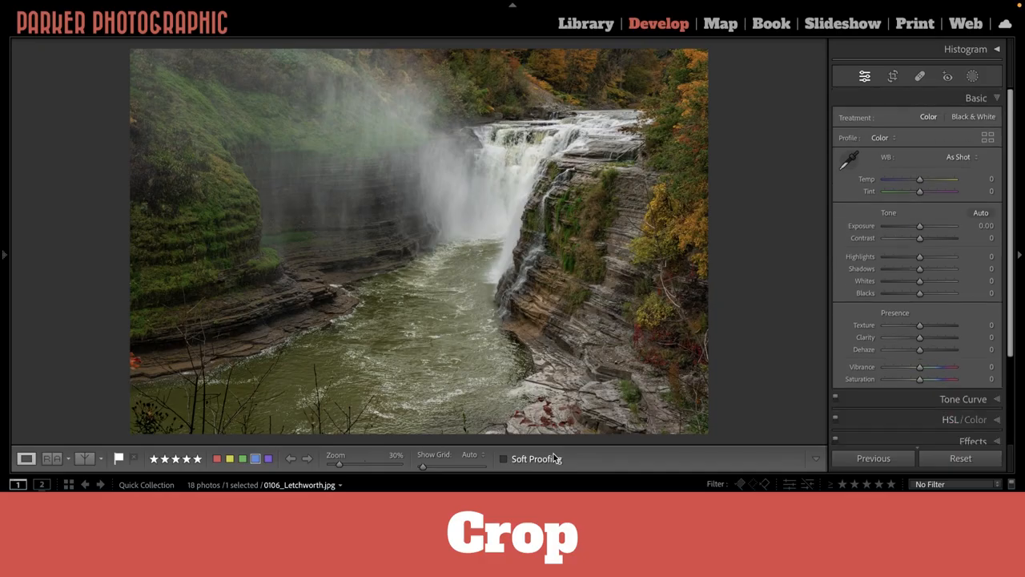
- Crop the waterfall photo (R) and flip the frame to portrait orientation (X)
key("r")
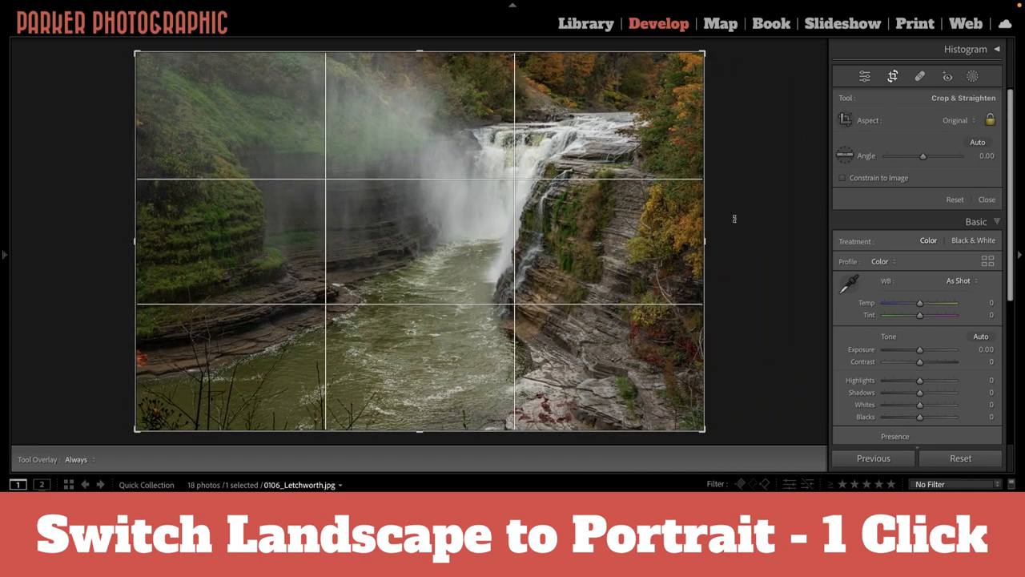
key("x")
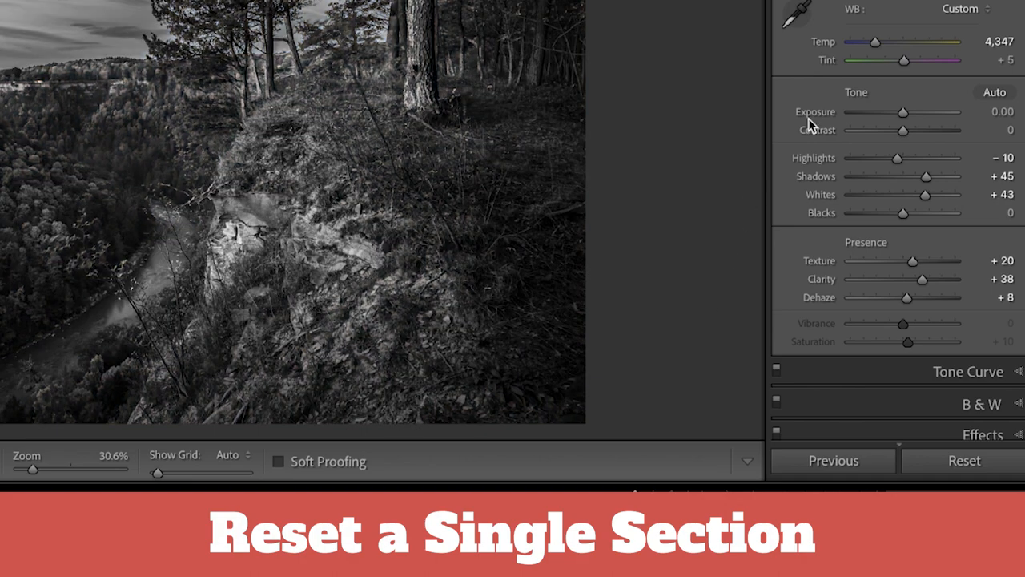
- Hold Alt to reveal Reset Tone for the black-and-white cliff photo
key("alt")
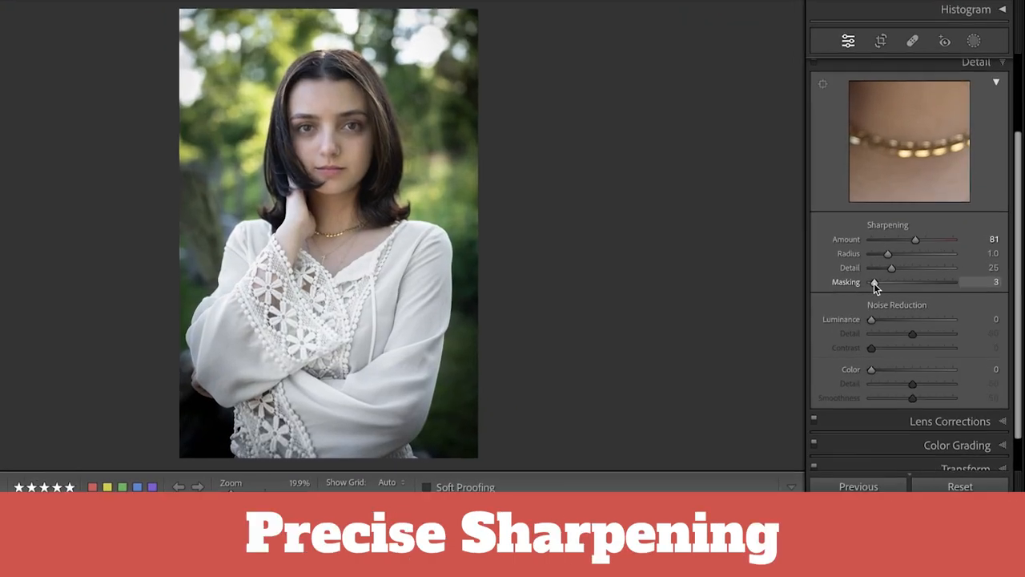
- Raise the portrait's sharpening Masking well above 3 while previewing the edge mask
left_click_drag(875, 282, 926, 282)
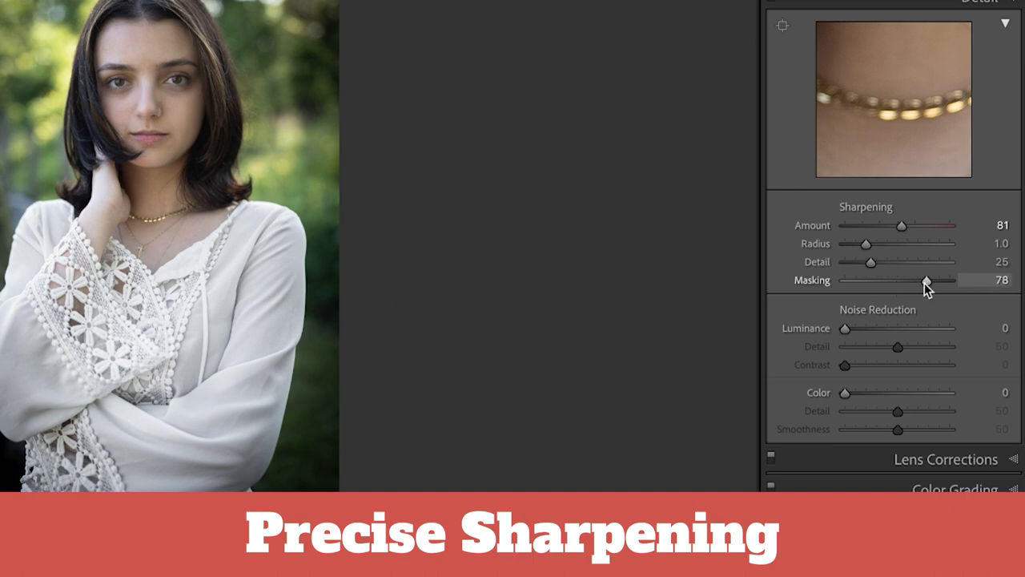
left_click_drag(926, 281, 878, 280)
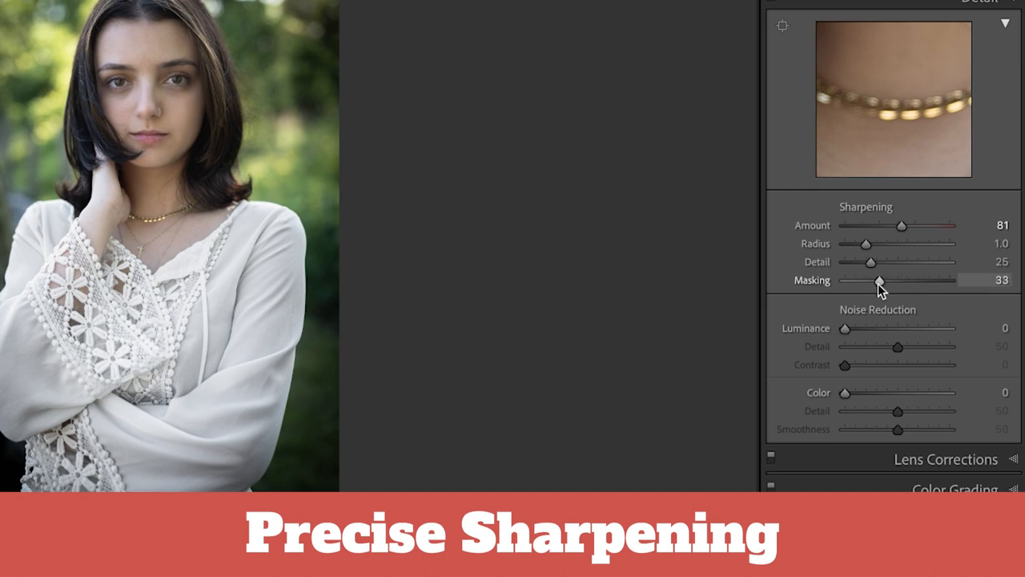
left_click_drag(877, 280, 921, 280)
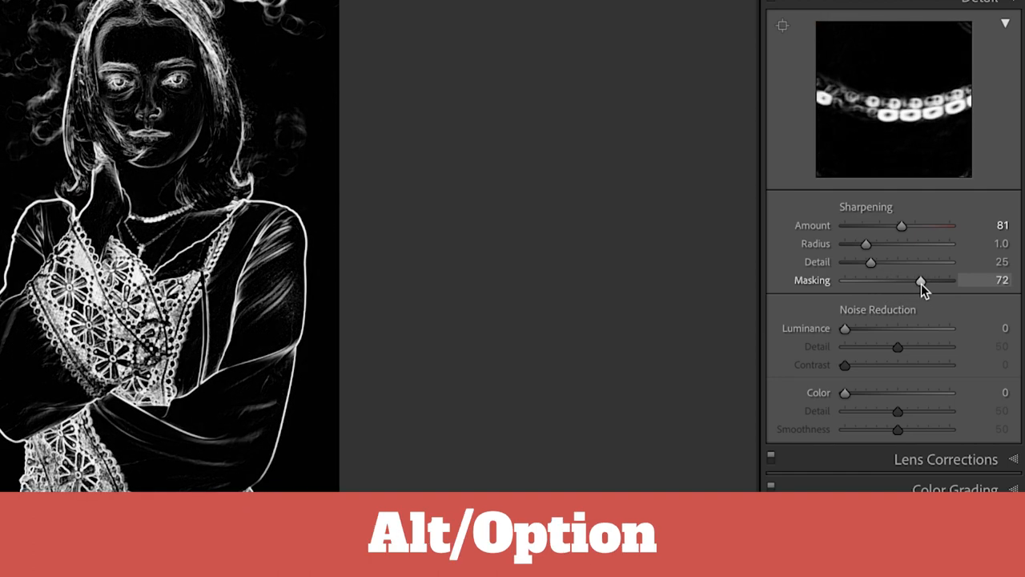
left_click_drag(921, 280, 916, 280)
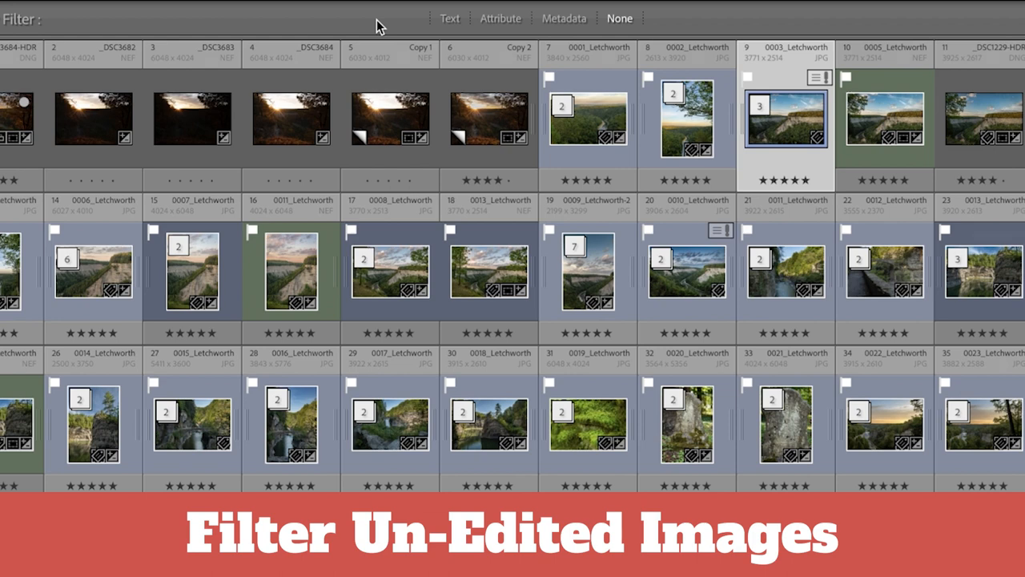
mouse_move(409, 22)
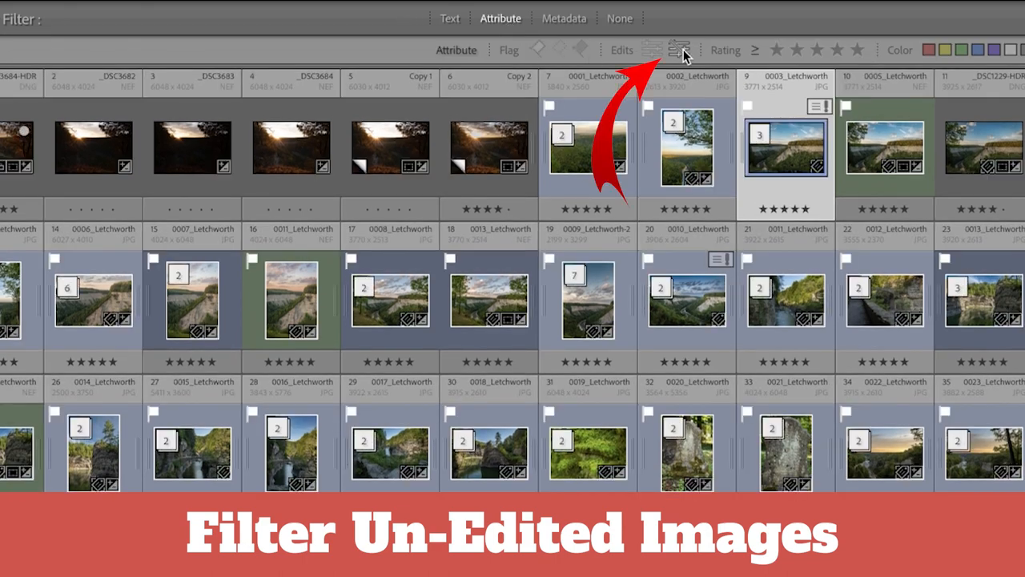
- Filter the library to unedited photos and bring a sunrise landscape into Develop
left_click(679, 49)
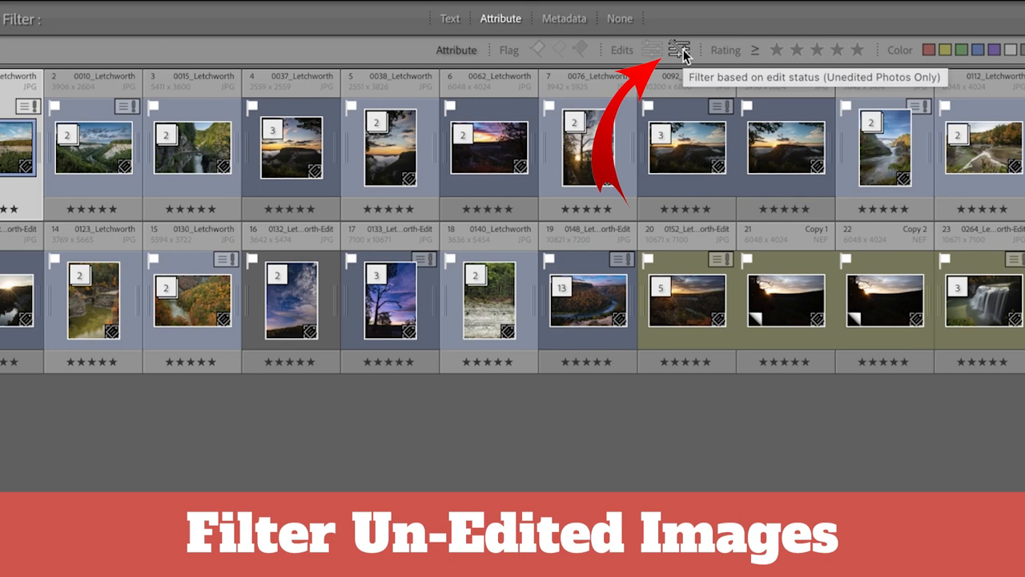
left_click(658, 24)
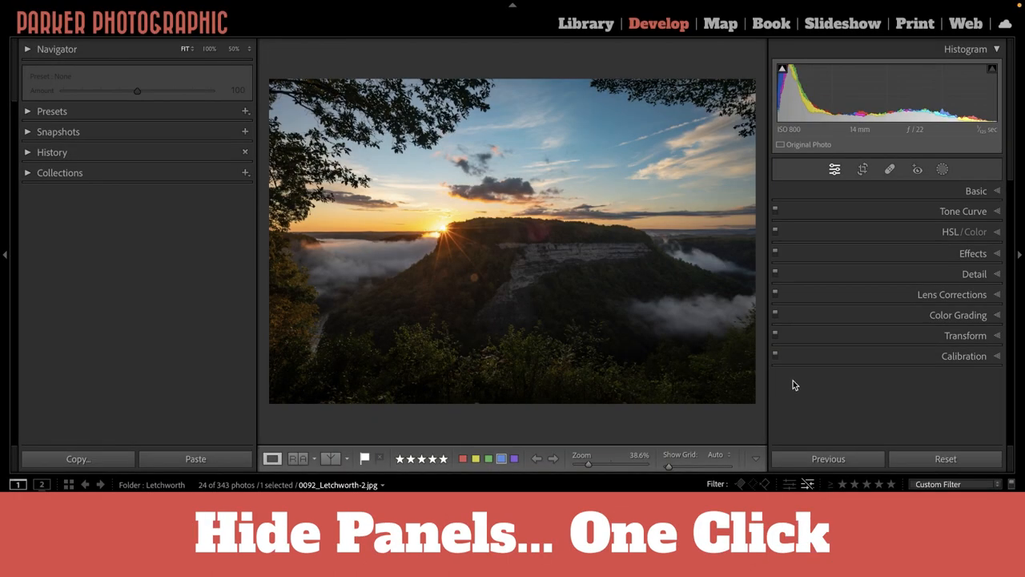
mouse_move(775, 381)
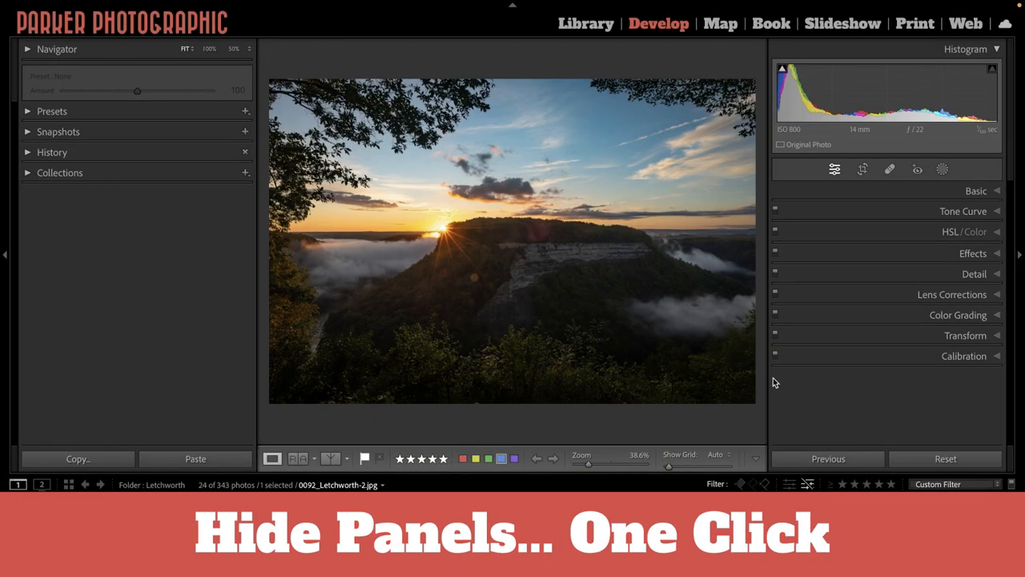
mouse_move(759, 340)
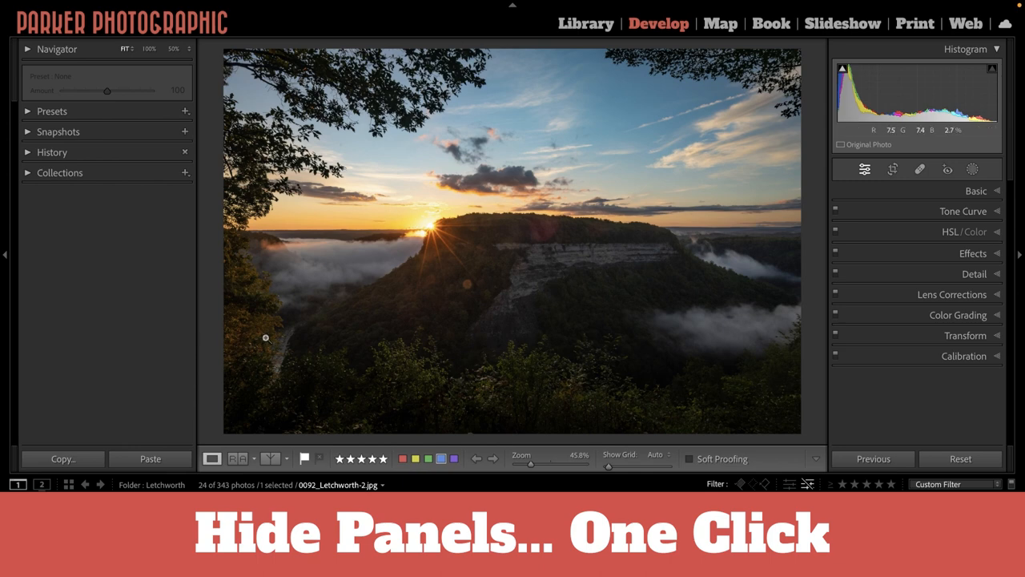
- Hide both Develop side panels around the sunrise landscape with Tab
key("Tab")
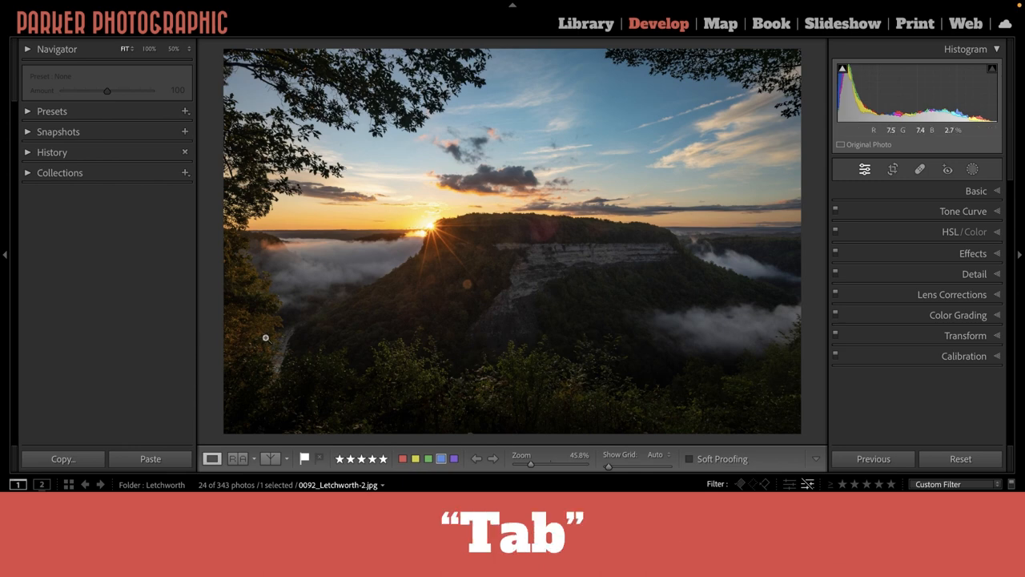
key("Tab")
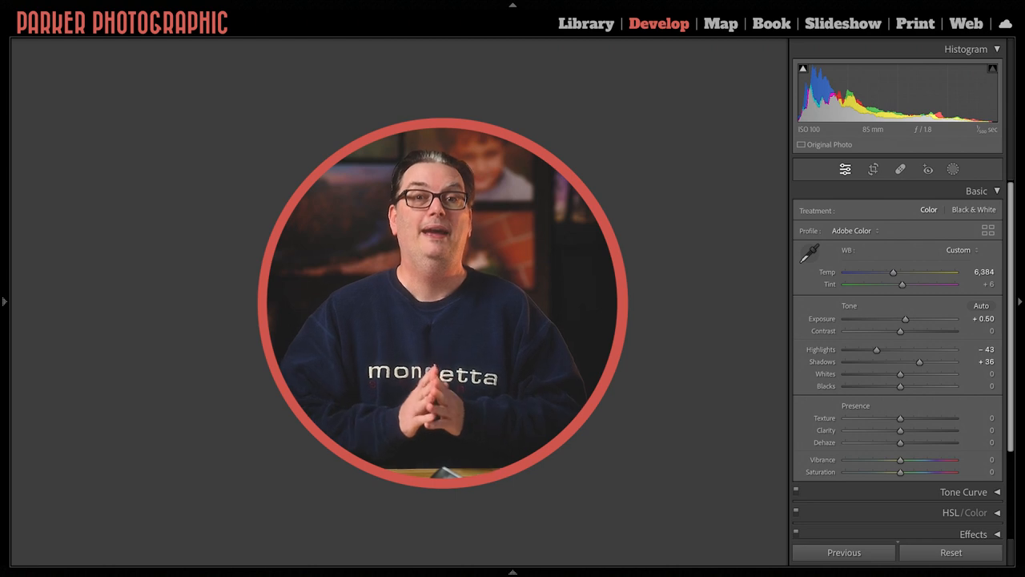